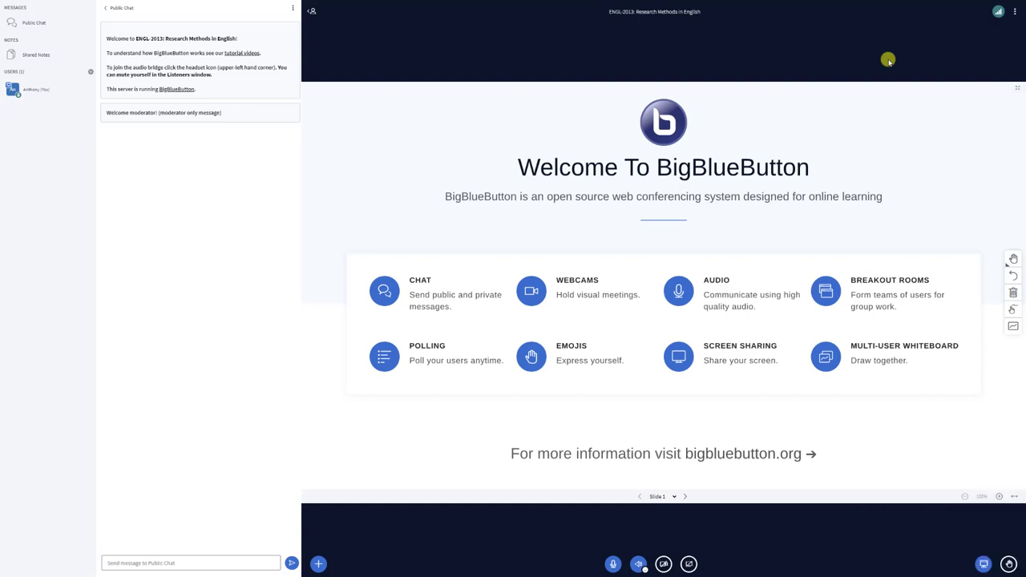
Open the options menu with fullscreen, settings, help and leave-meeting choices.
left_click(1015, 12)
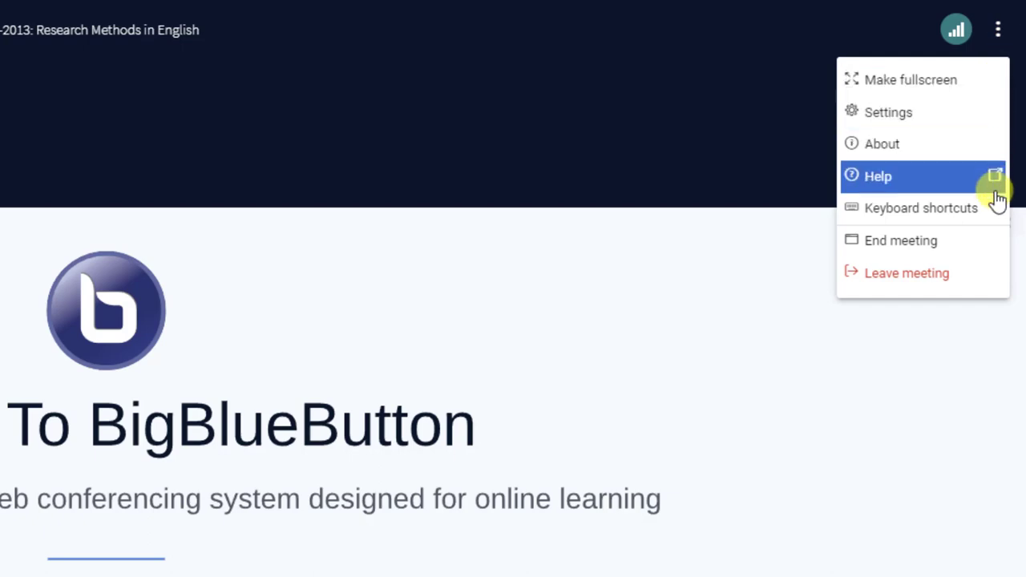
left_click(921, 208)
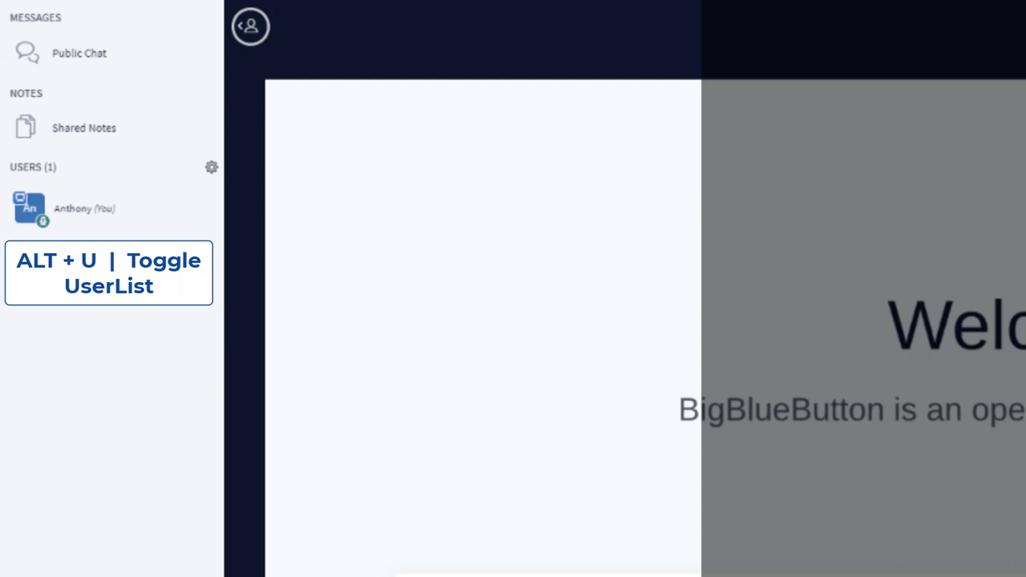
Toggle the user list back into view and open Public Chat with the course welcome messages.
left_click(79, 53)
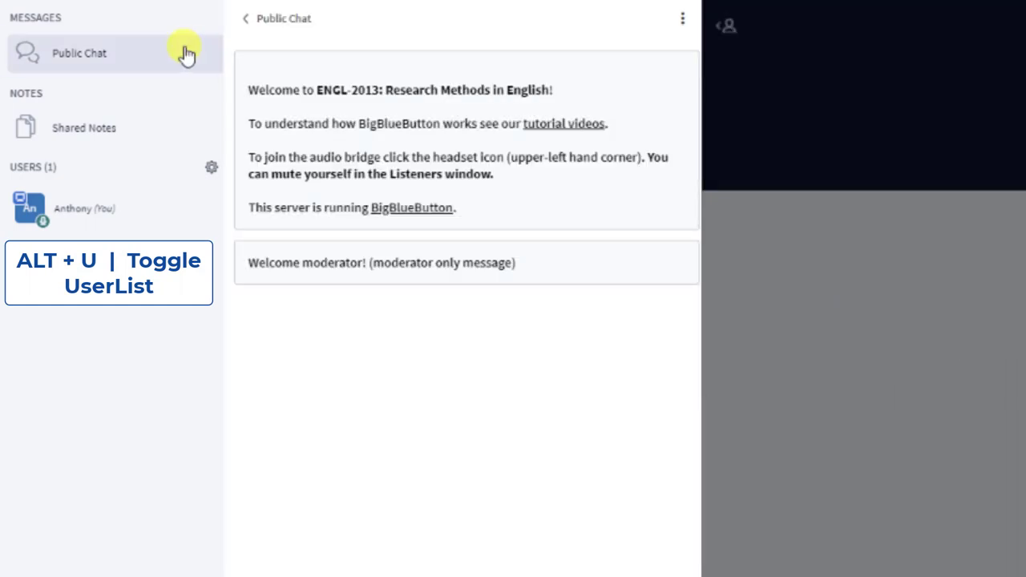
left_click(84, 128)
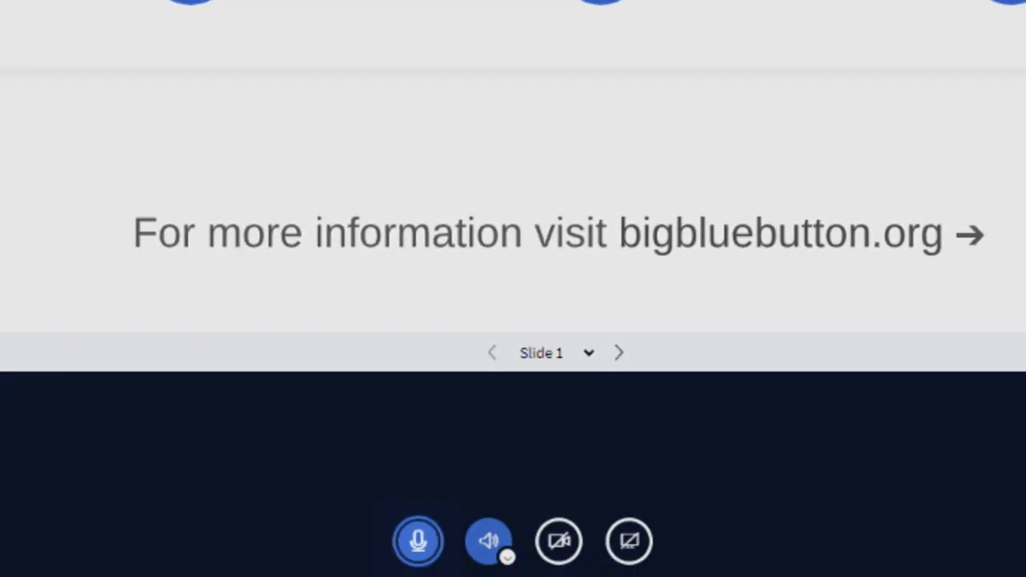
mouse_move(418, 539)
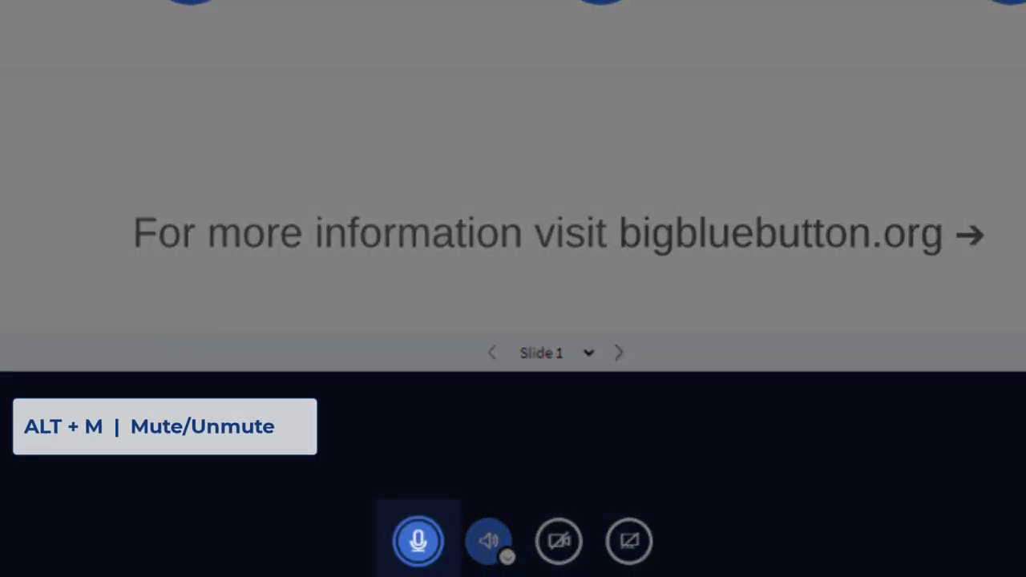
left_click(417, 539)
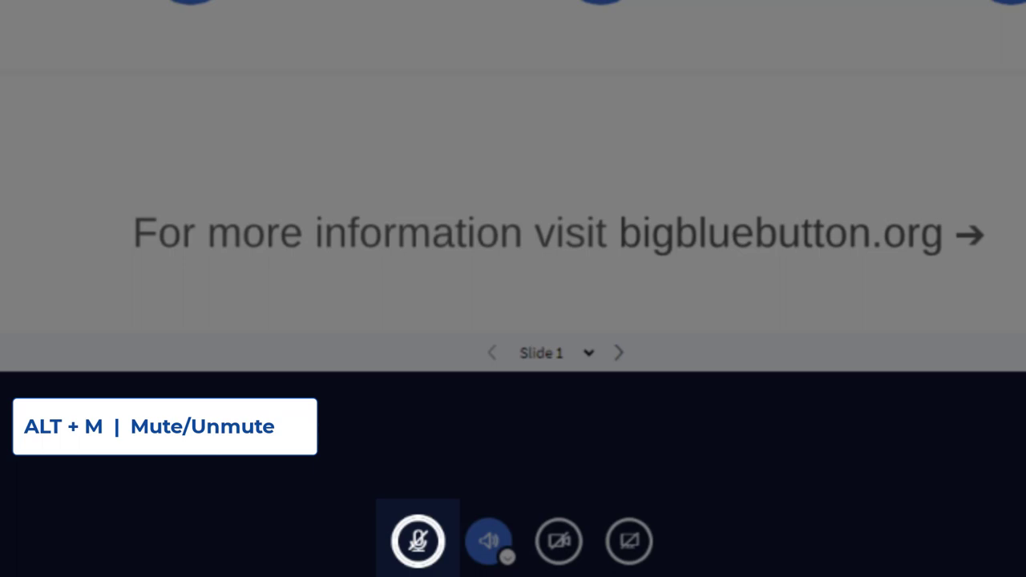
left_click(418, 539)
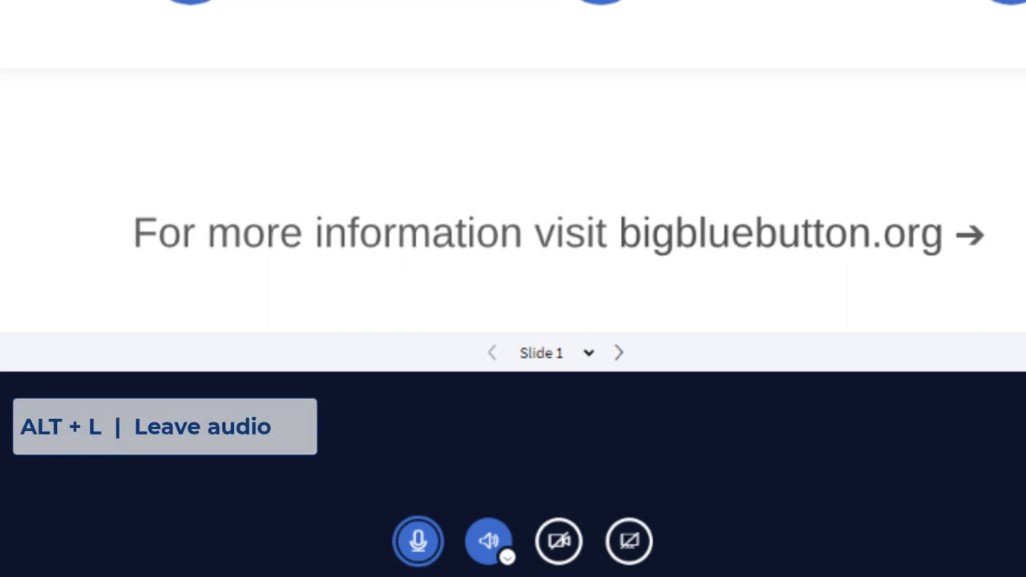
Leave meeting audio, rejoin using the microphone, and open Student 1's private chat.
left_click(417, 539)
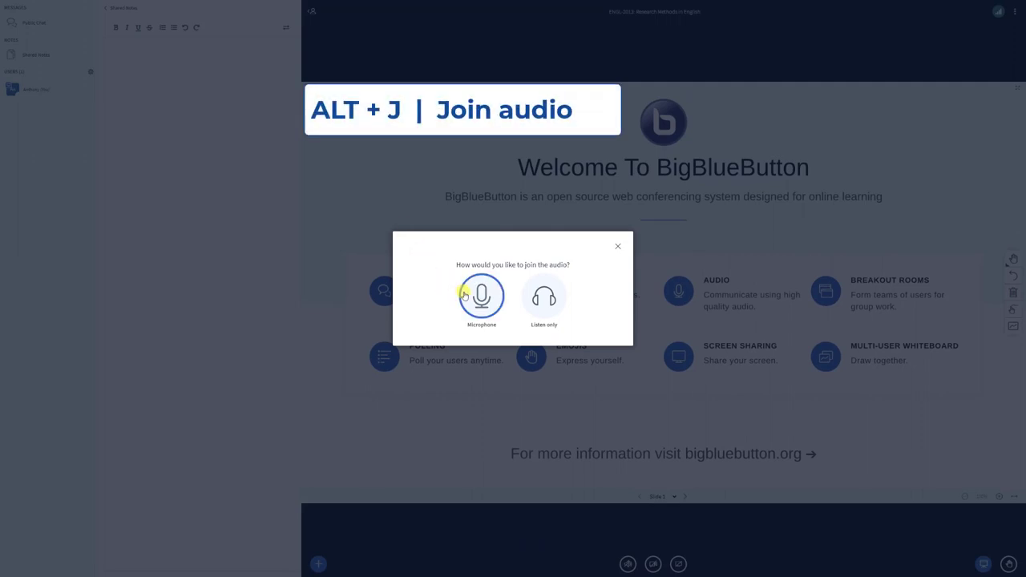
left_click(481, 295)
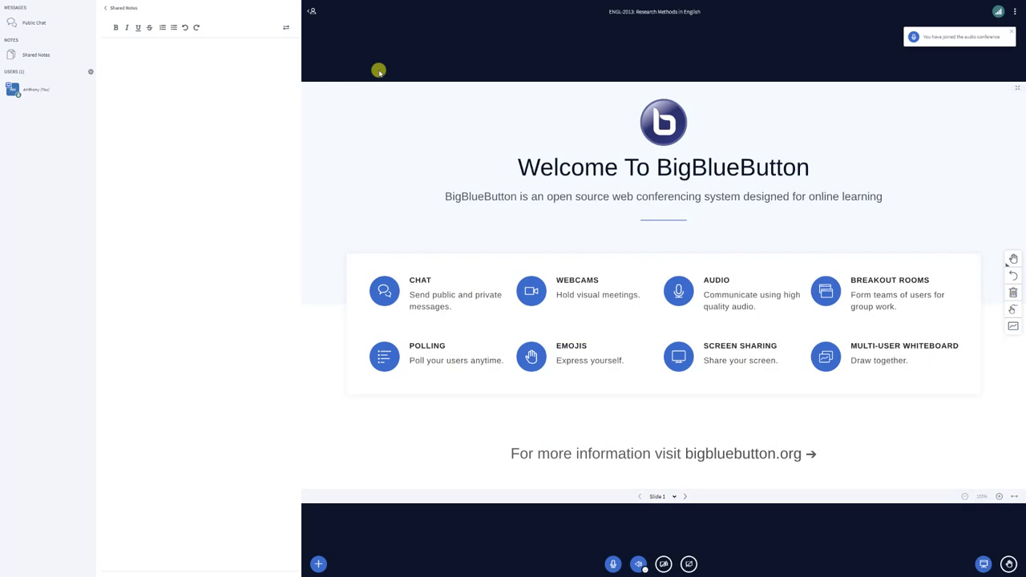
left_click(34, 22)
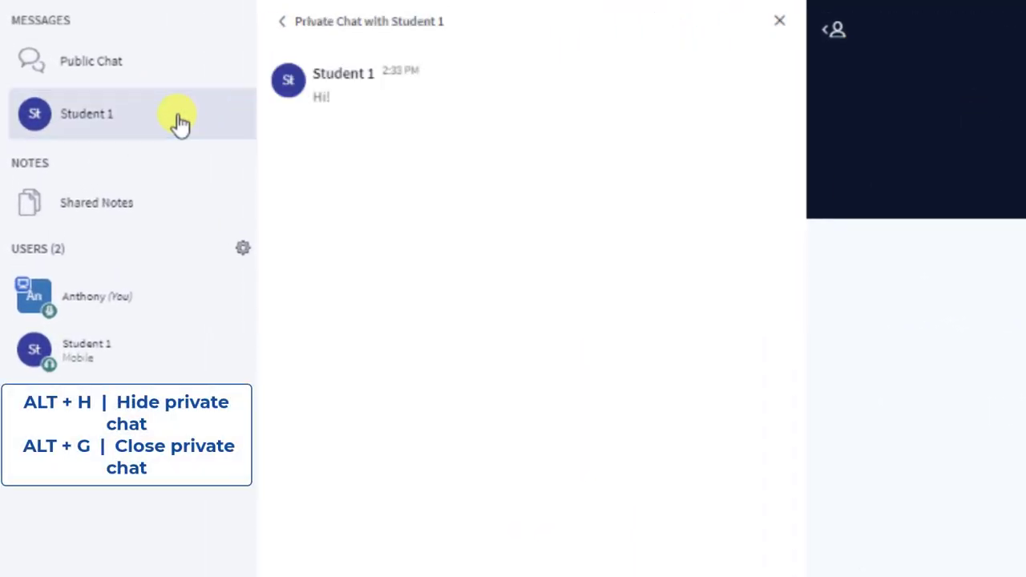
Hide Student 1's private chat, reopen it, then close it.
left_click(779, 21)
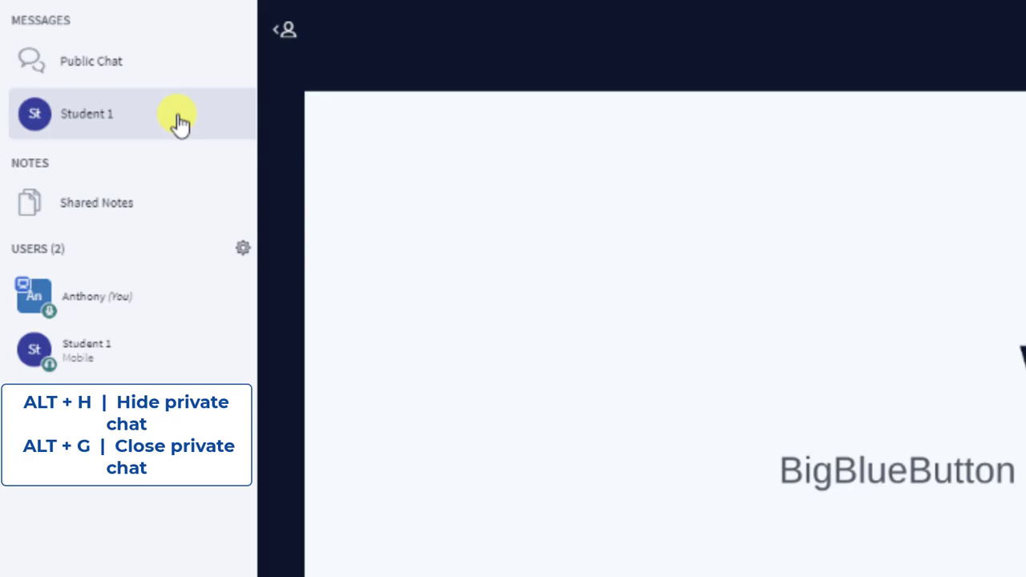
left_click(87, 113)
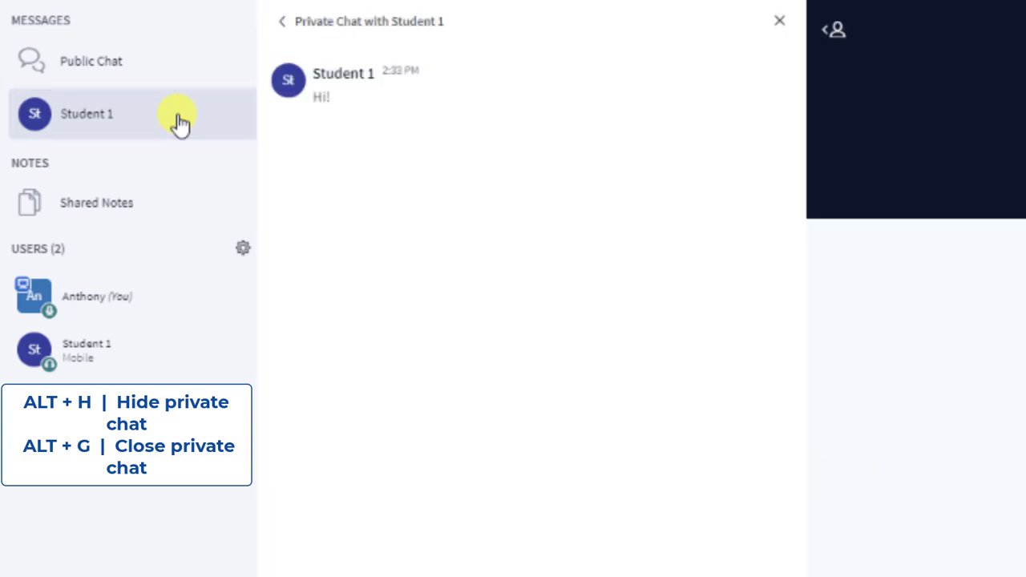
left_click(778, 20)
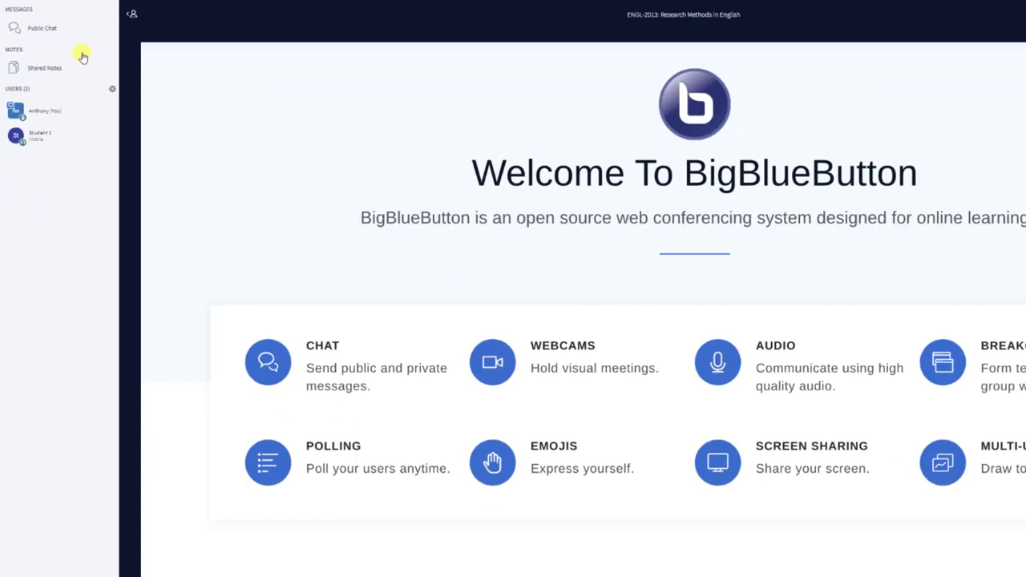
Open the plus-button actions menu with presentations, polling, external video and random-user options.
left_click(169, 557)
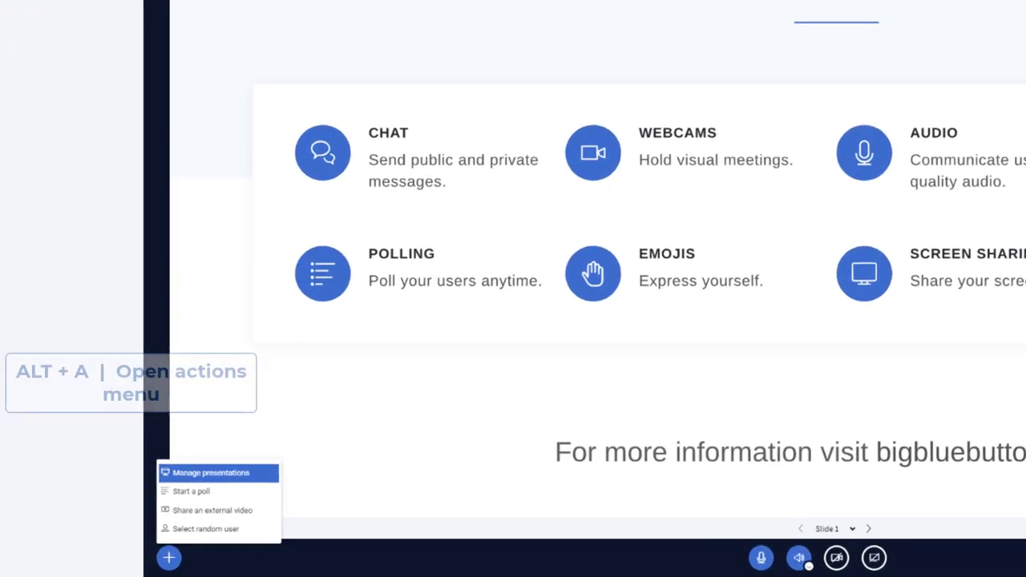
left_click(169, 557)
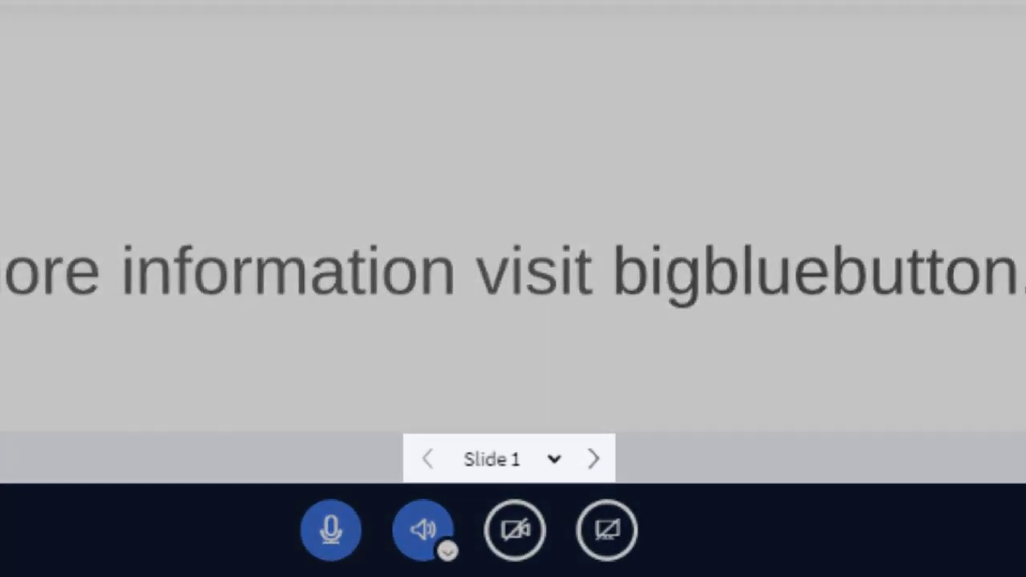
Advance to blank Slide 2, return to Slide 1, and pan the enlarged welcome slide.
left_click(593, 458)
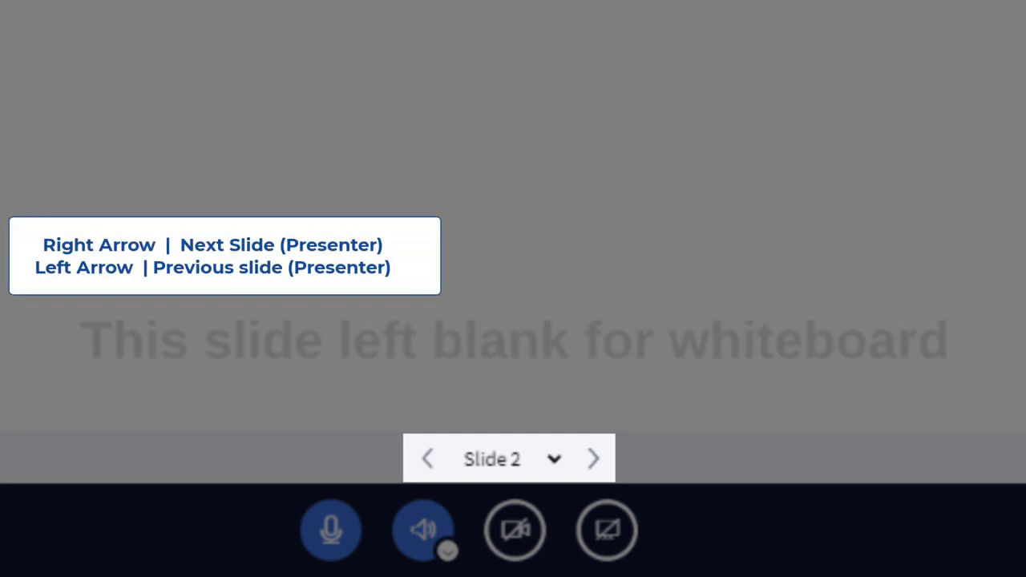
left_click(593, 458)
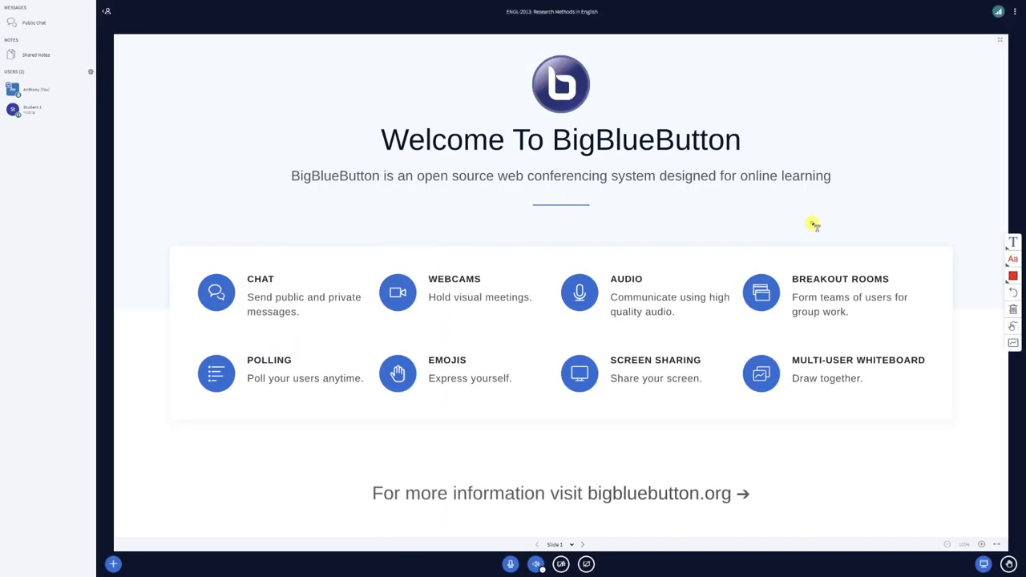
left_click(980, 544)
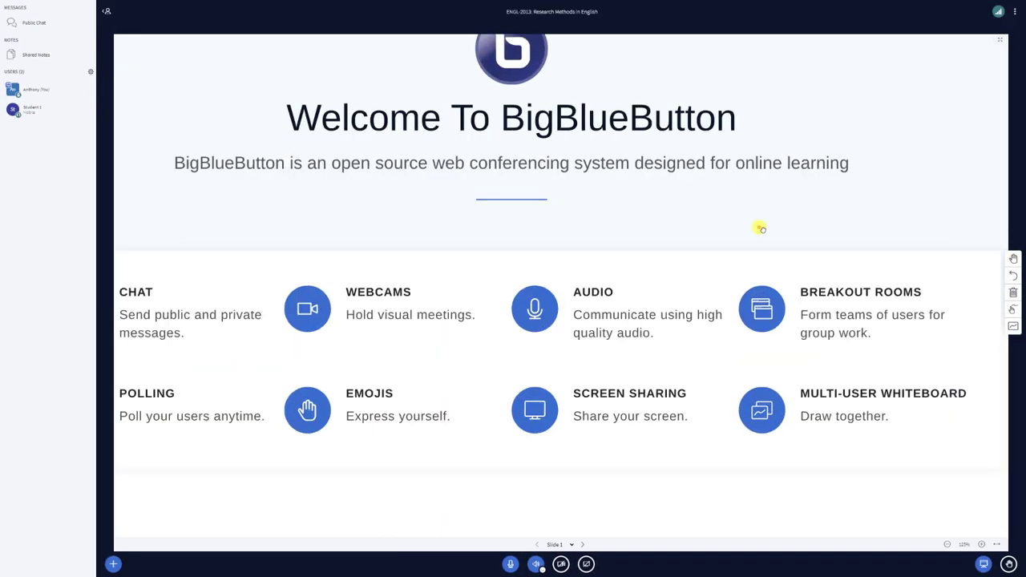